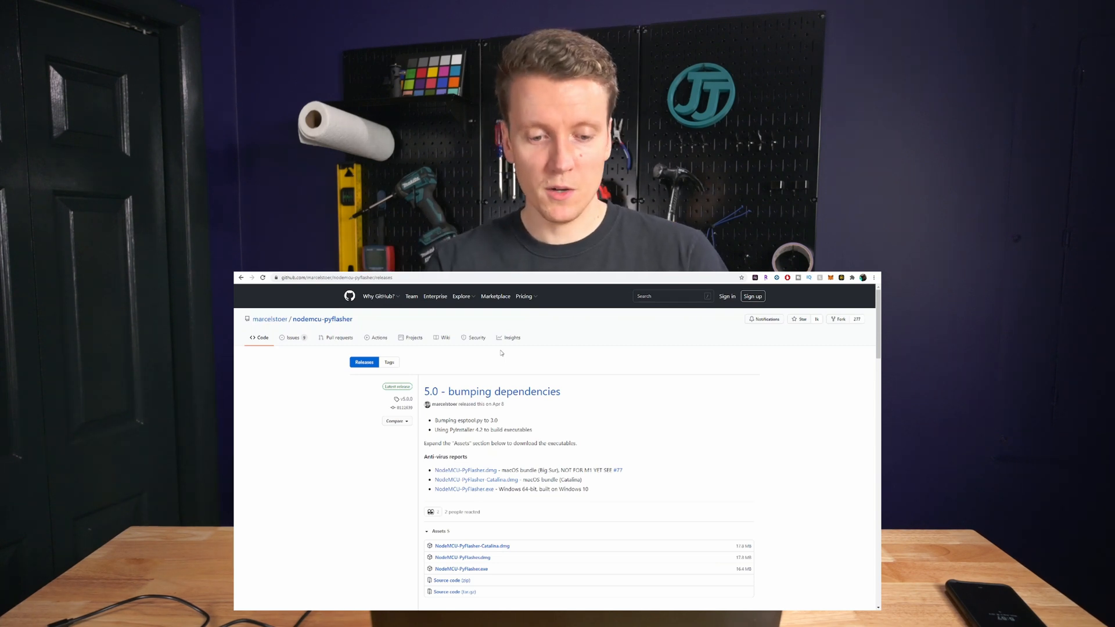
Download and run NodeMCU-PyFlasher.exe, then reveal the SmartScreen 'Run anyway' option.
{"action": "left_click", "coordinate": [462, 489]}
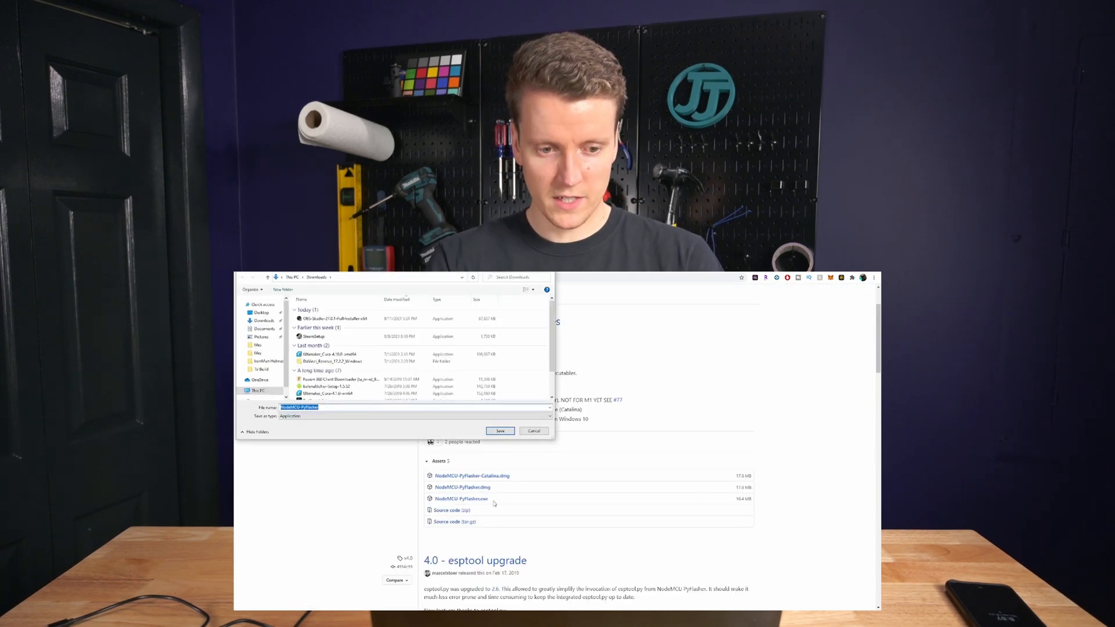
{"action": "left_click", "coordinate": [499, 431]}
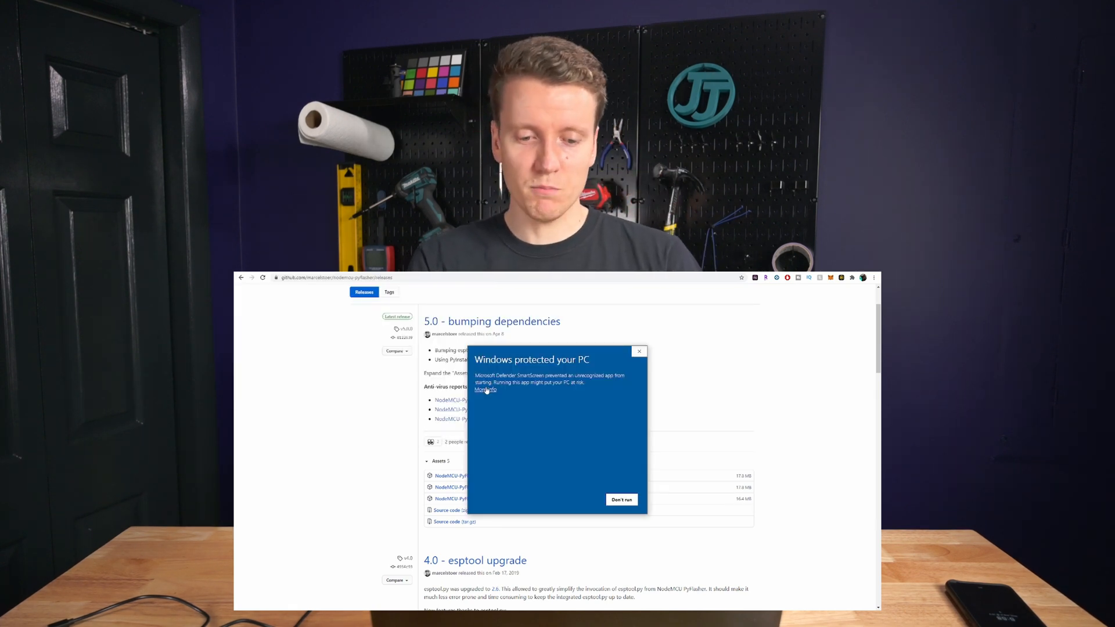
{"action": "left_click", "coordinate": [485, 390]}
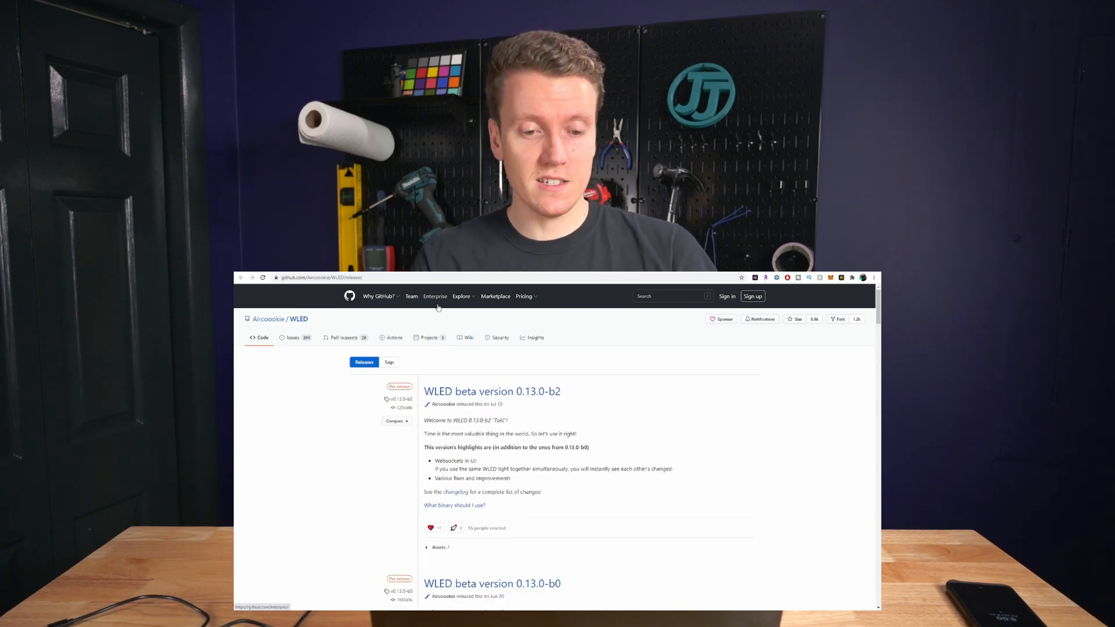
Scroll to the WLED 0.13.0-b2 assets and download WLED_0.13.0-b2_ESP8266.bin.
{"action": "scroll", "scroll_direction": "down", "scroll_amount": 3}
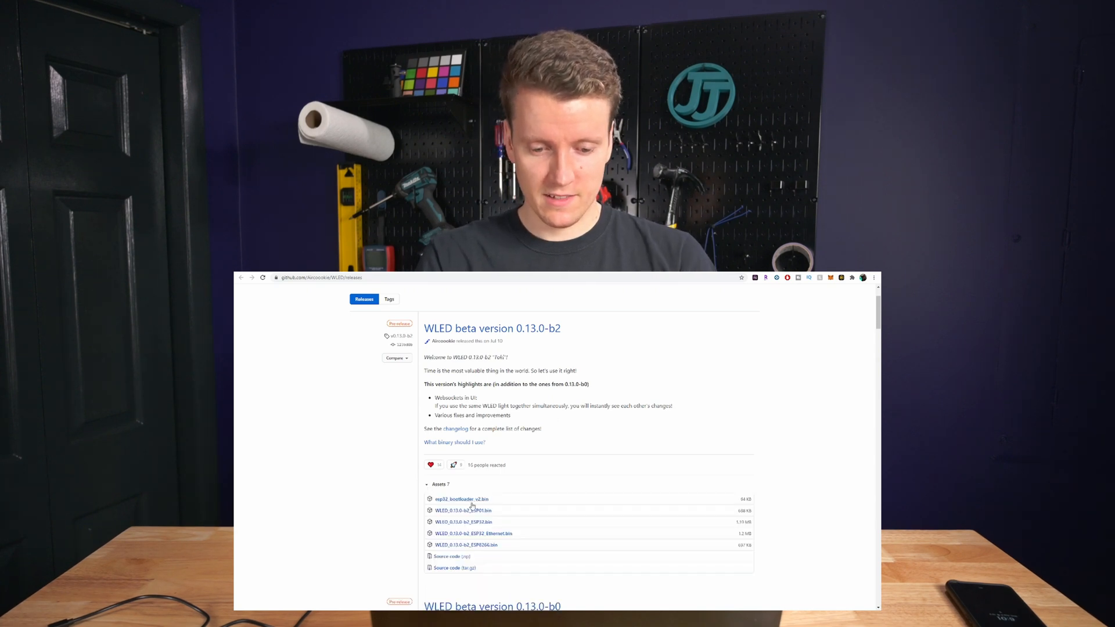
{"action": "scroll", "scroll_direction": "down", "scroll_amount": 3}
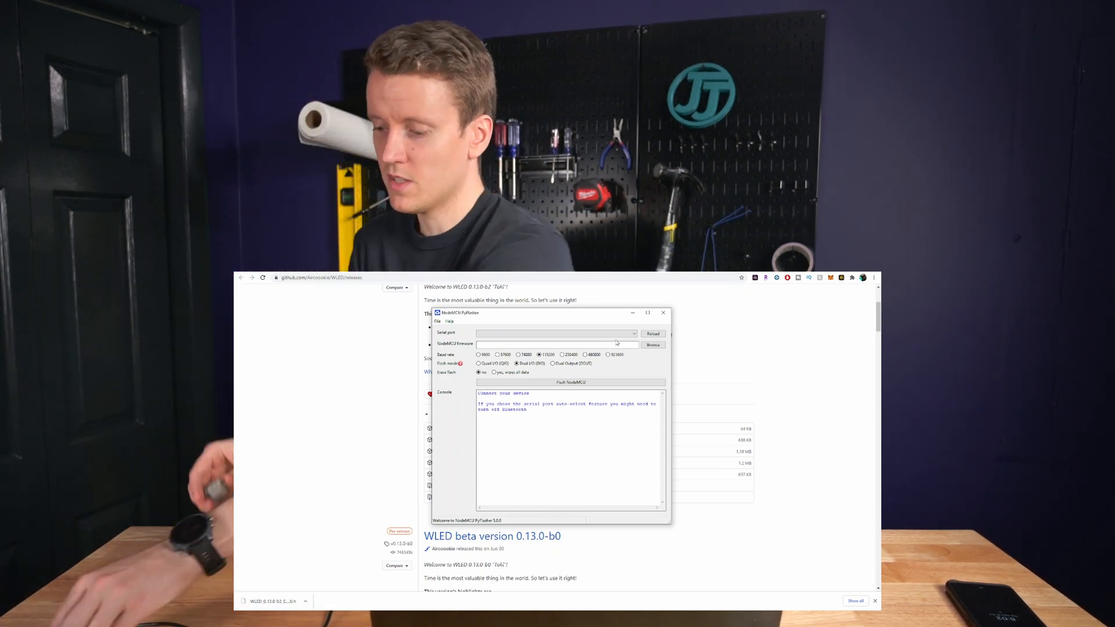
Select the connected board's COM port as the serial port.
{"action": "left_click", "coordinate": [556, 333]}
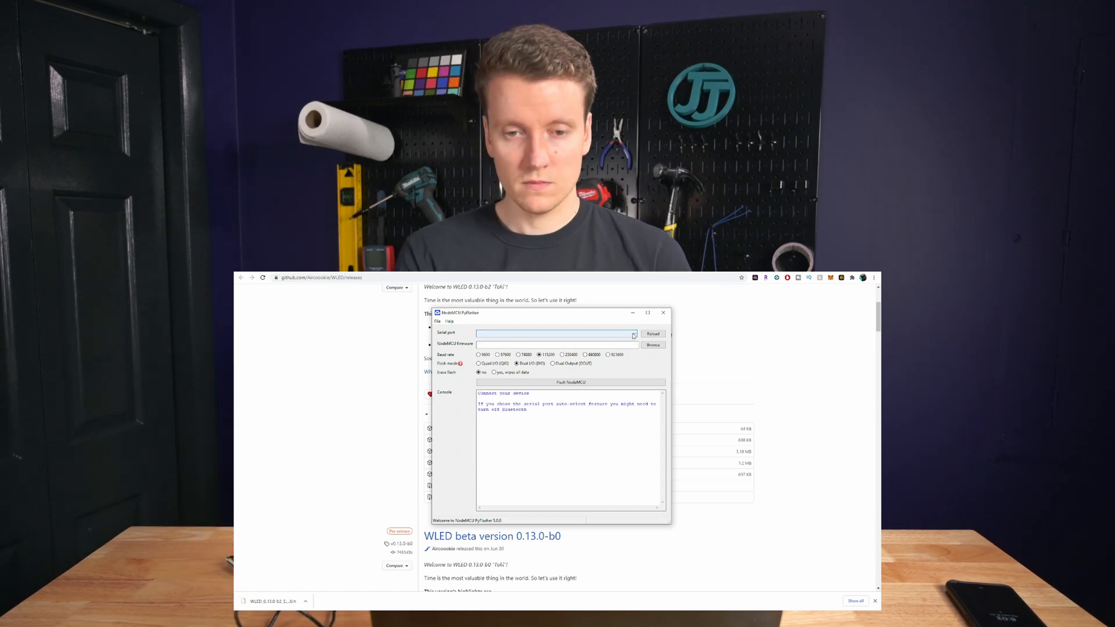
{"action": "left_click", "coordinate": [631, 333]}
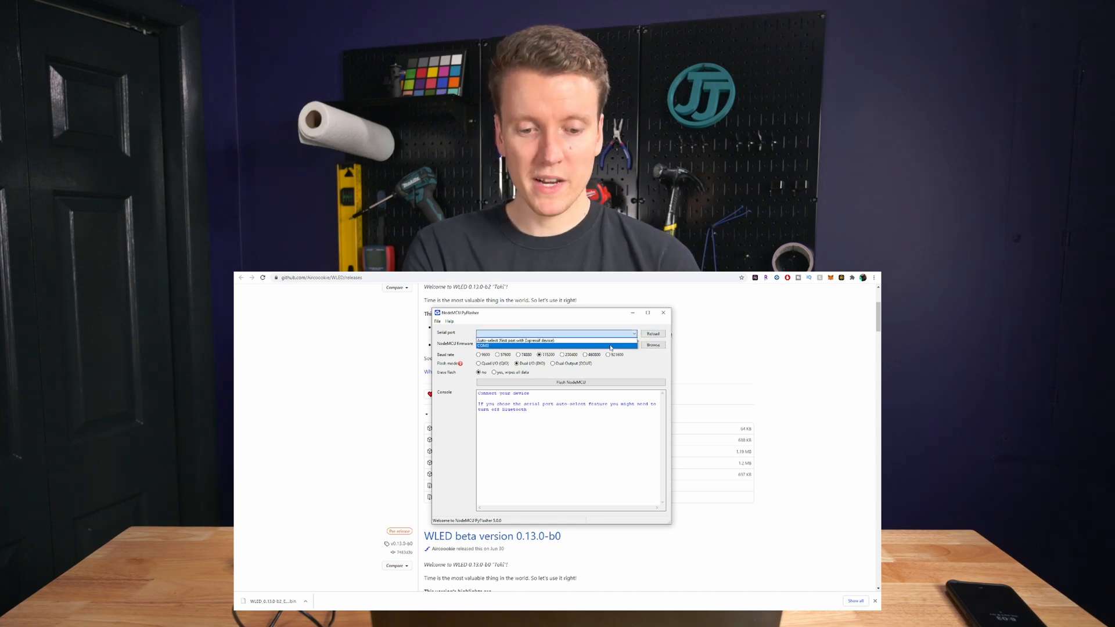
{"action": "left_click", "coordinate": [553, 345]}
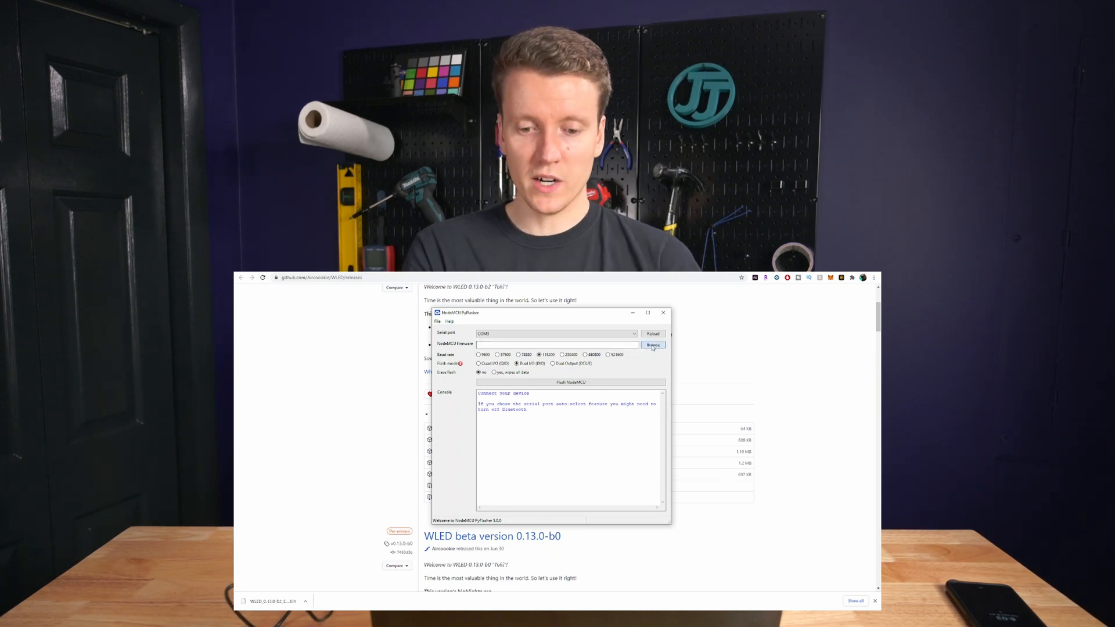
Choose the downloaded WLED ESP8266 .bin and flash it onto the NodeMCU.
{"action": "left_click", "coordinate": [651, 345]}
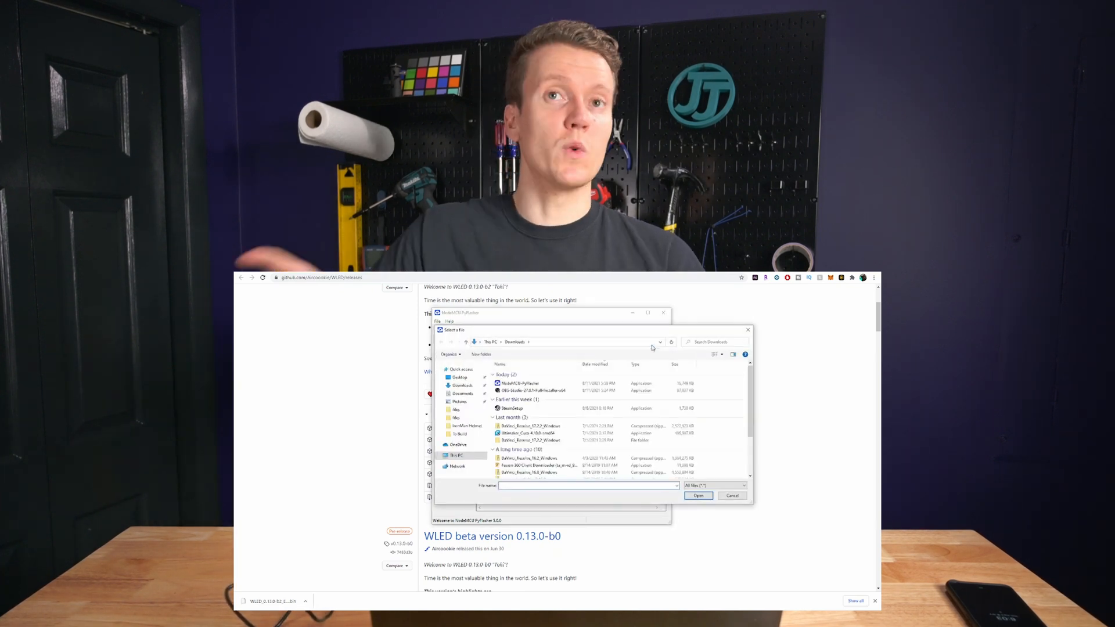
{"action": "left_click", "coordinate": [698, 496]}
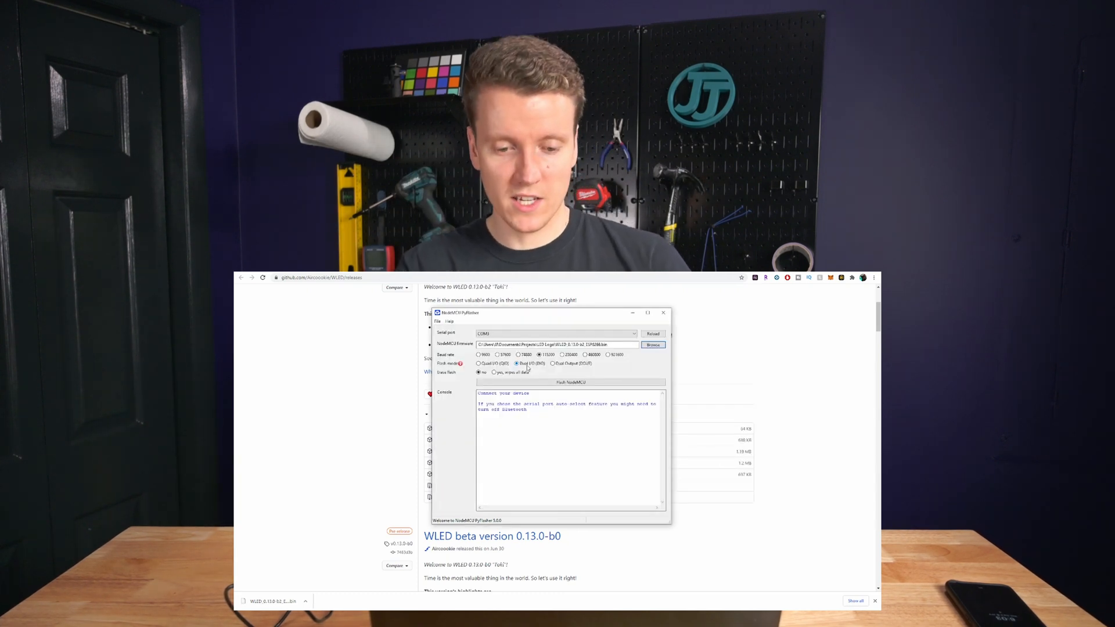
{"action": "left_click", "coordinate": [571, 382]}
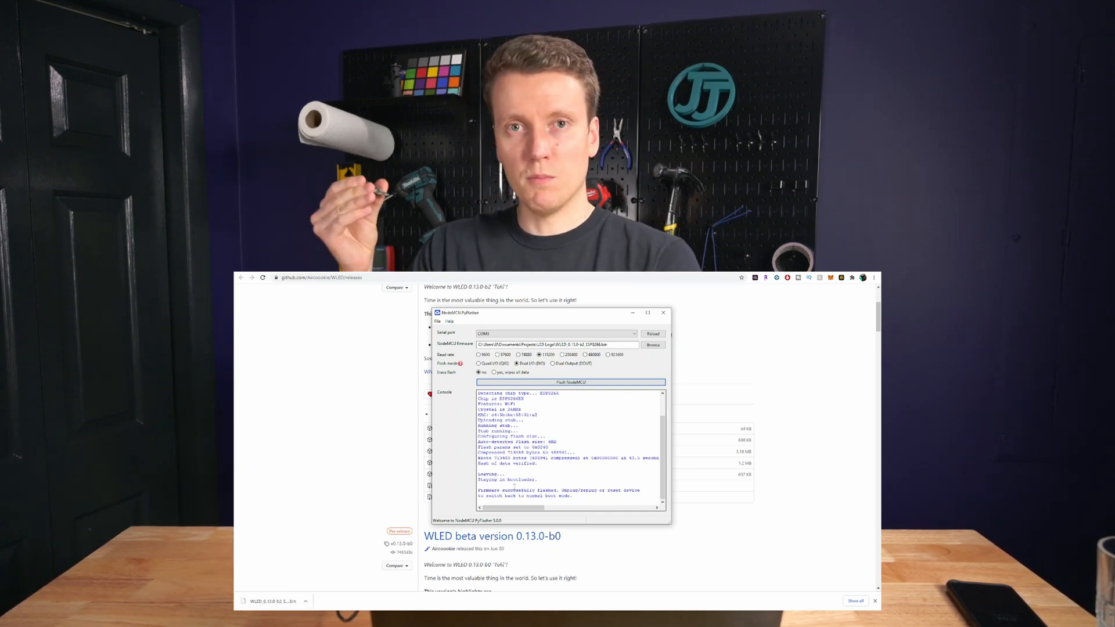
{"action": "left_click", "coordinate": [662, 312]}
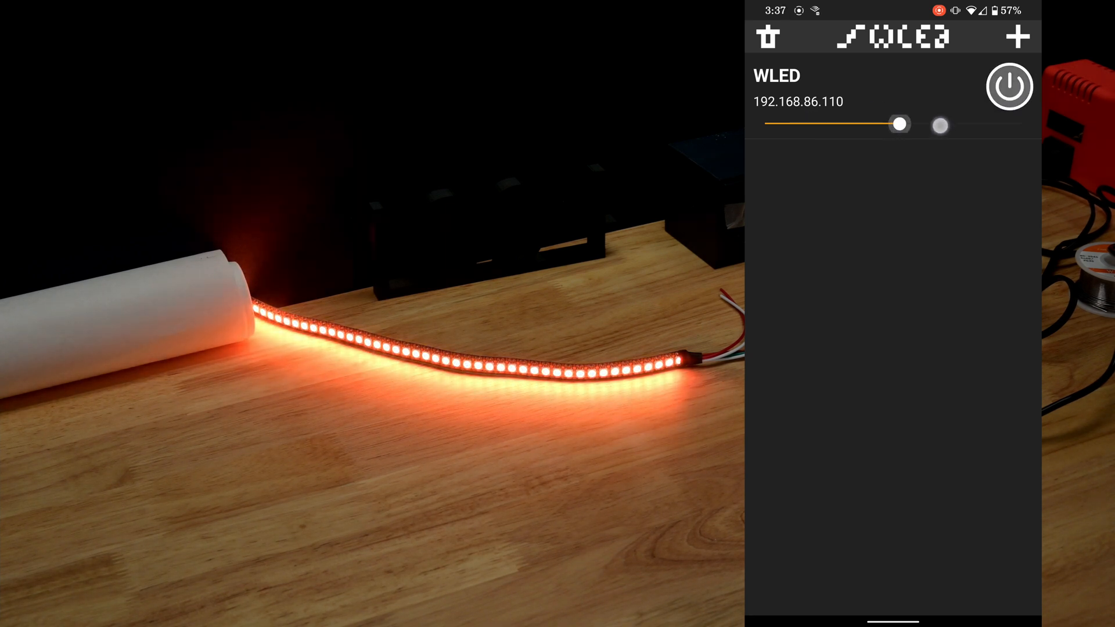
Open the WLED controller at 192.168.86.110 from the app's device list.
{"action": "left_click", "coordinate": [766, 37]}
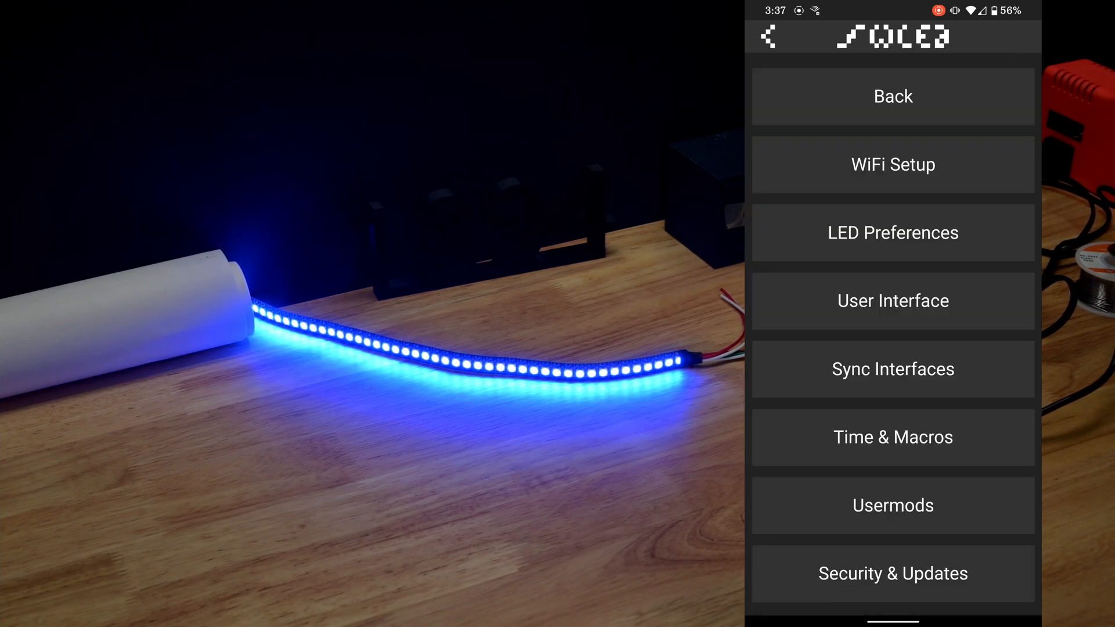
Set LED preferences to a WS281x strip, GRB colour order, pin 2, count 44.
{"action": "left_click", "coordinate": [892, 232]}
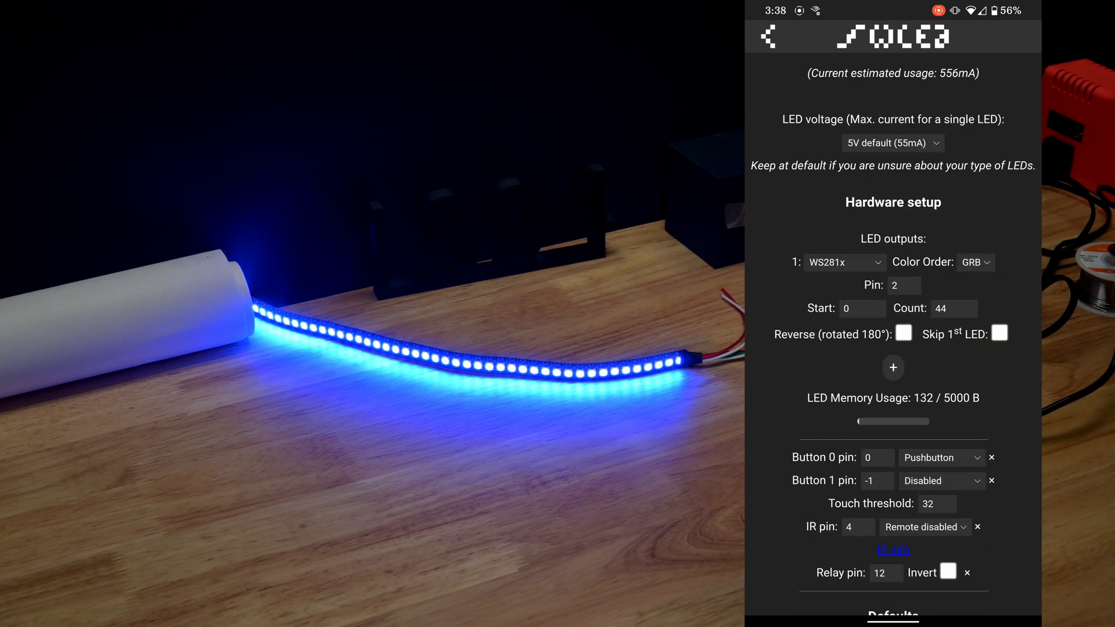
{"action": "left_click", "coordinate": [974, 261]}
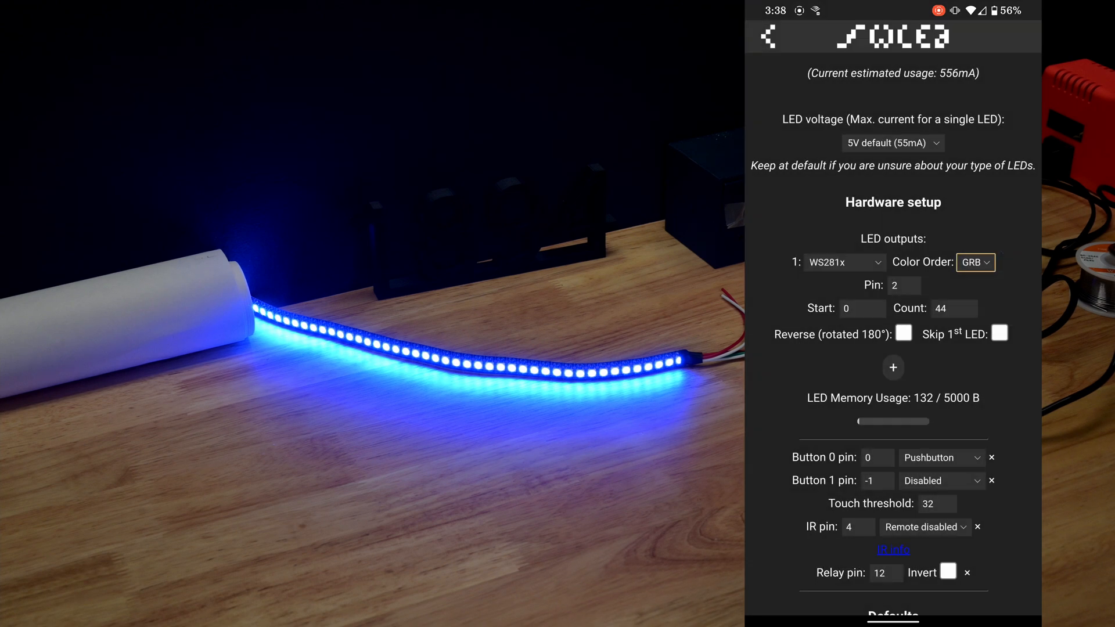
{"action": "left_click", "coordinate": [903, 284]}
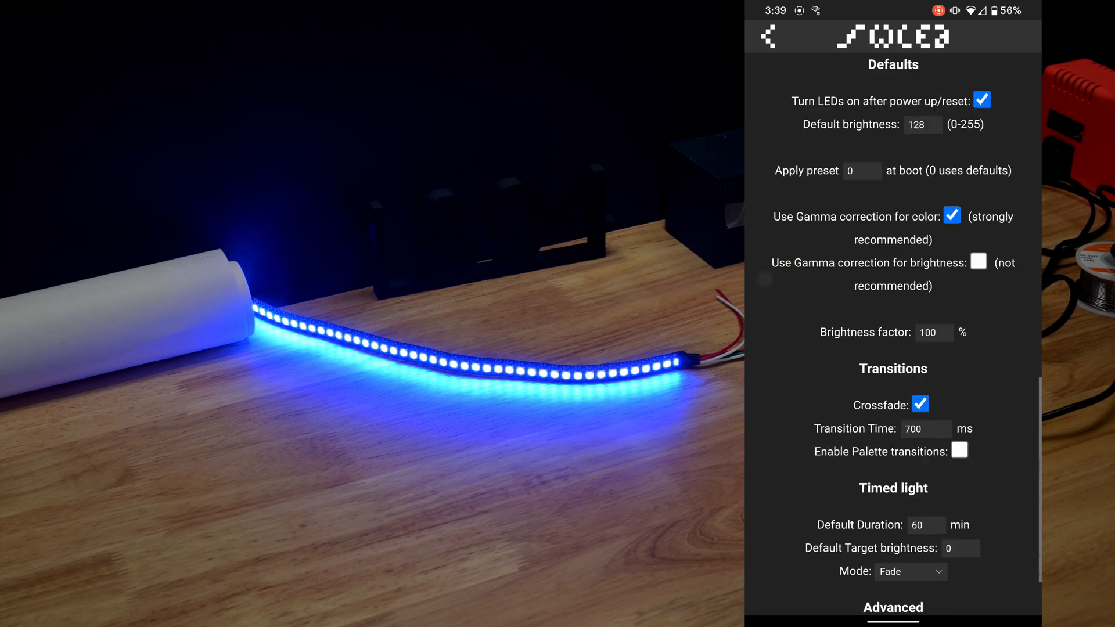
{"action": "left_click", "coordinate": [768, 37]}
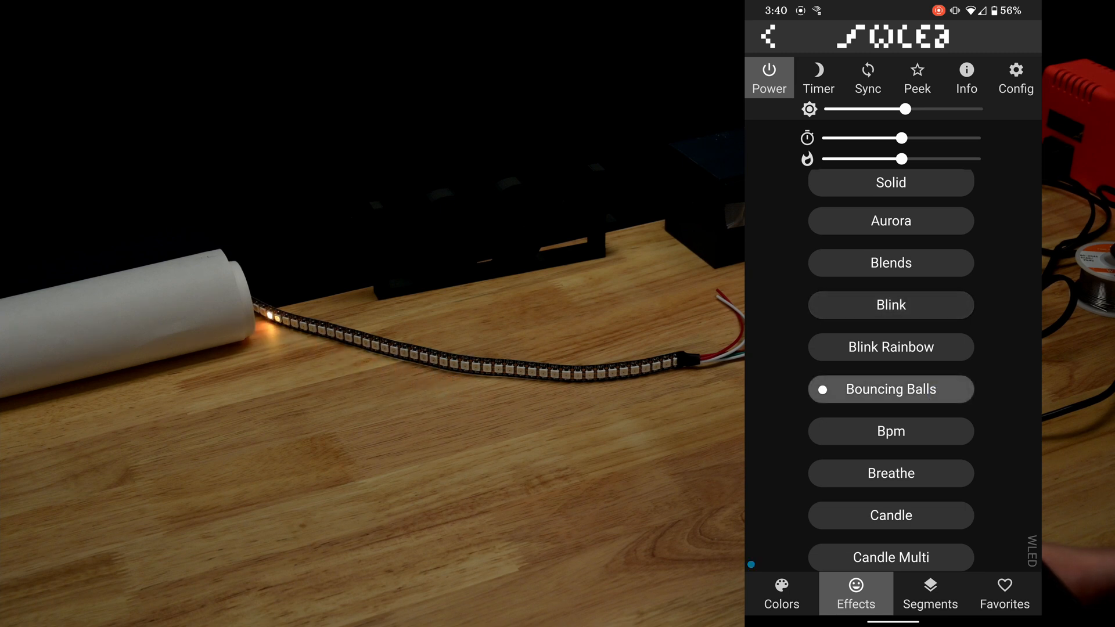
Scroll the effects list and select Fireworks 1D for the strip.
{"action": "scroll", "scroll_direction": "down", "scroll_amount": 3}
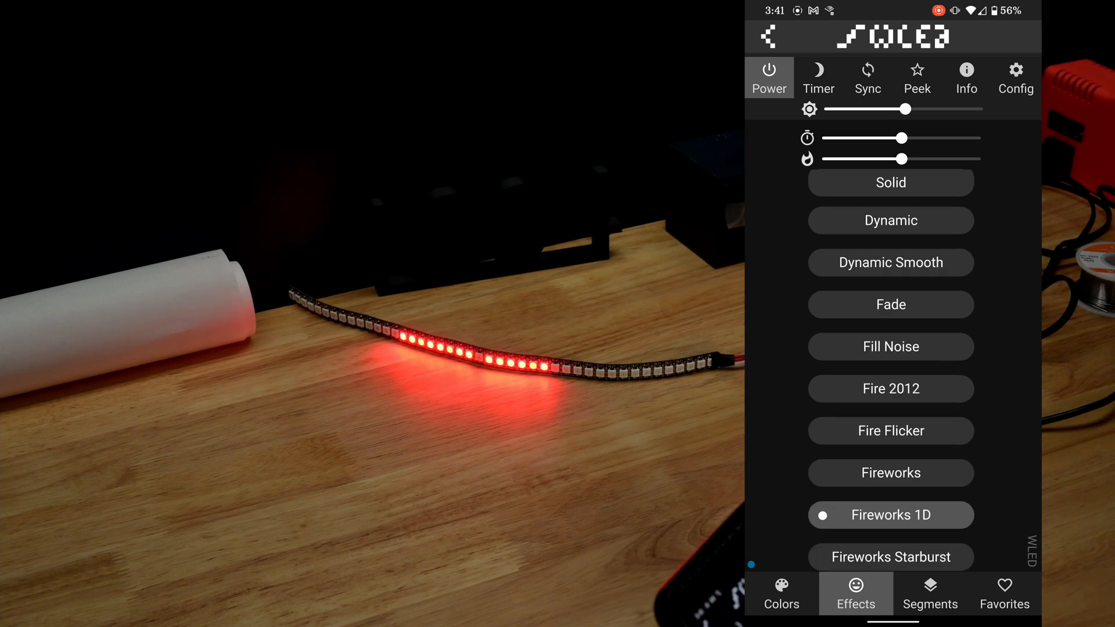
{"action": "scroll", "scroll_direction": "down", "scroll_amount": 3}
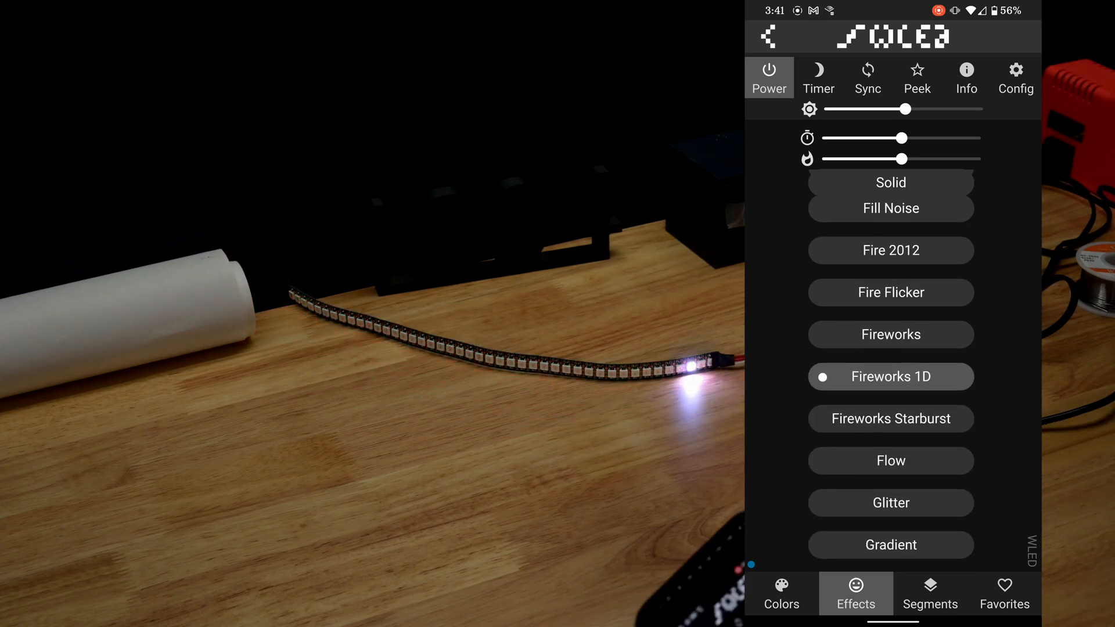